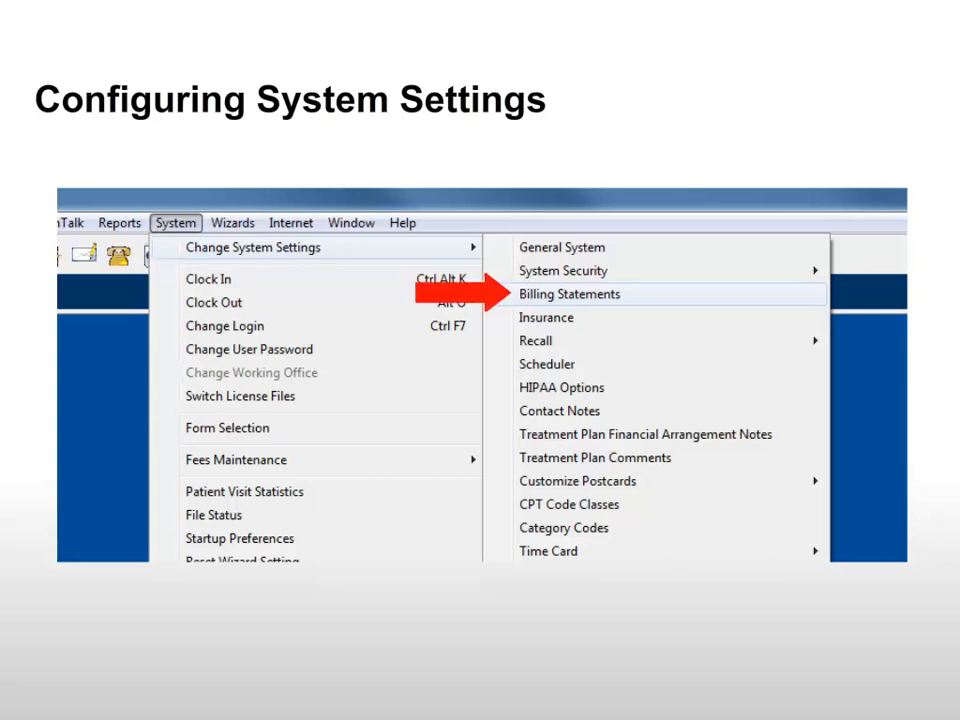
Step: Open Billing Statements settings showing the $5.00 minimum amount due and cycle billing
click(569, 293)
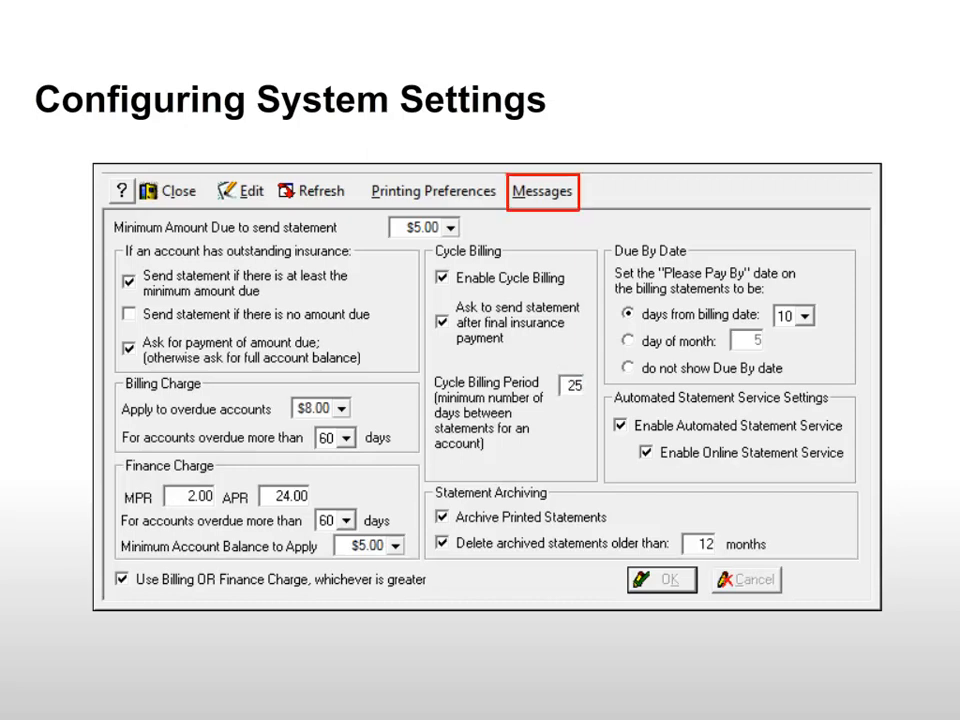
Step: Review the statement message settings in Billing Statements
click(543, 191)
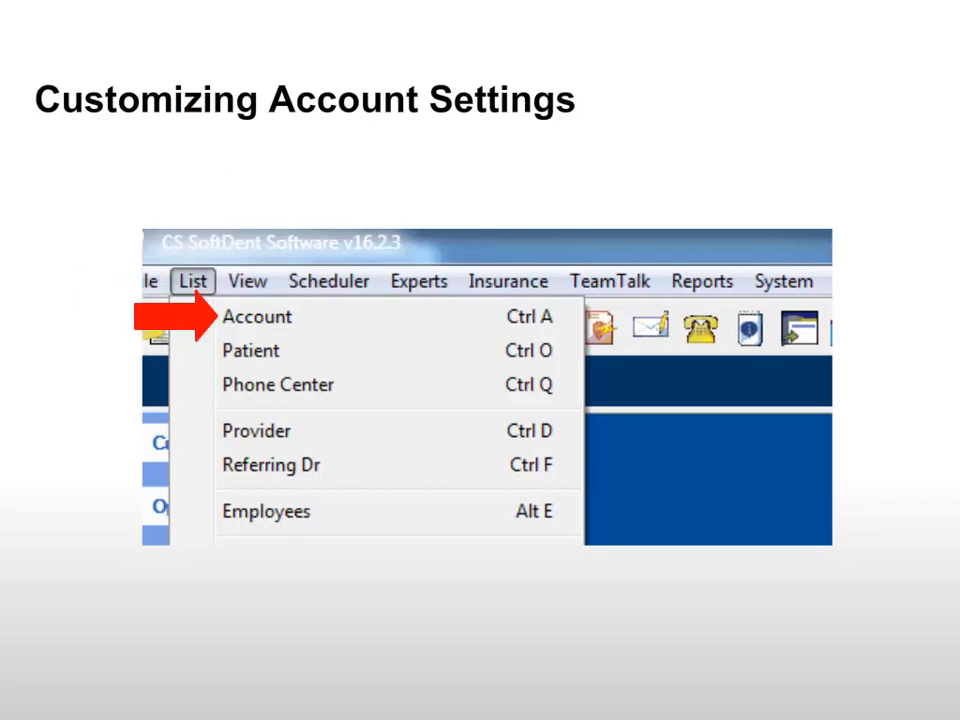
Step: Review the account's 'Please pay on time!' billing note and online statements, then open electronic statement reports
click(257, 316)
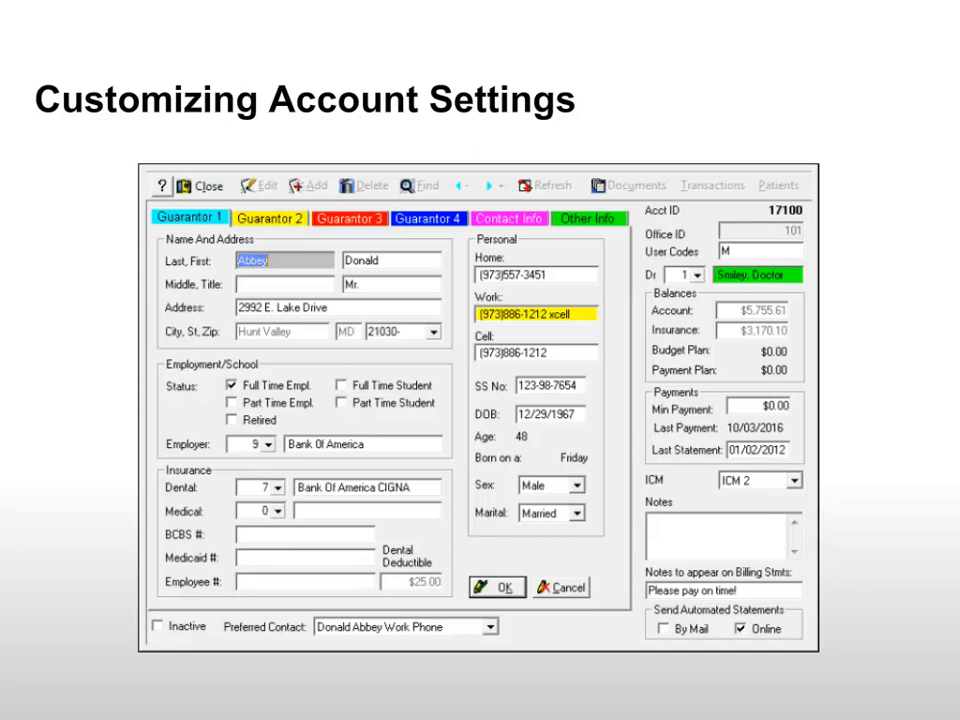
click(509, 218)
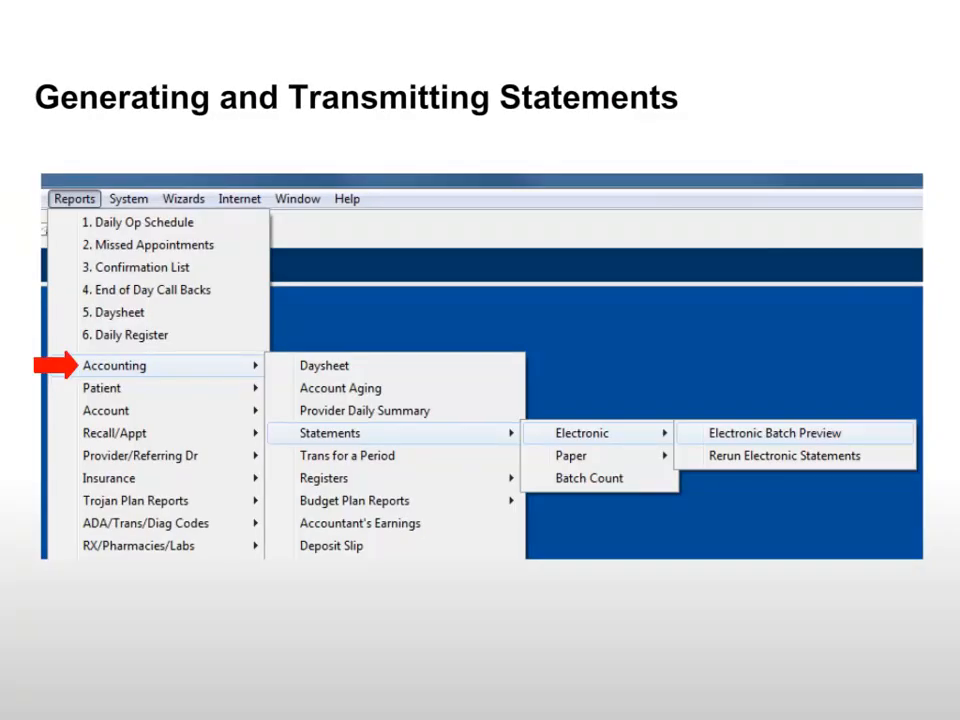
mouse_move(581, 432)
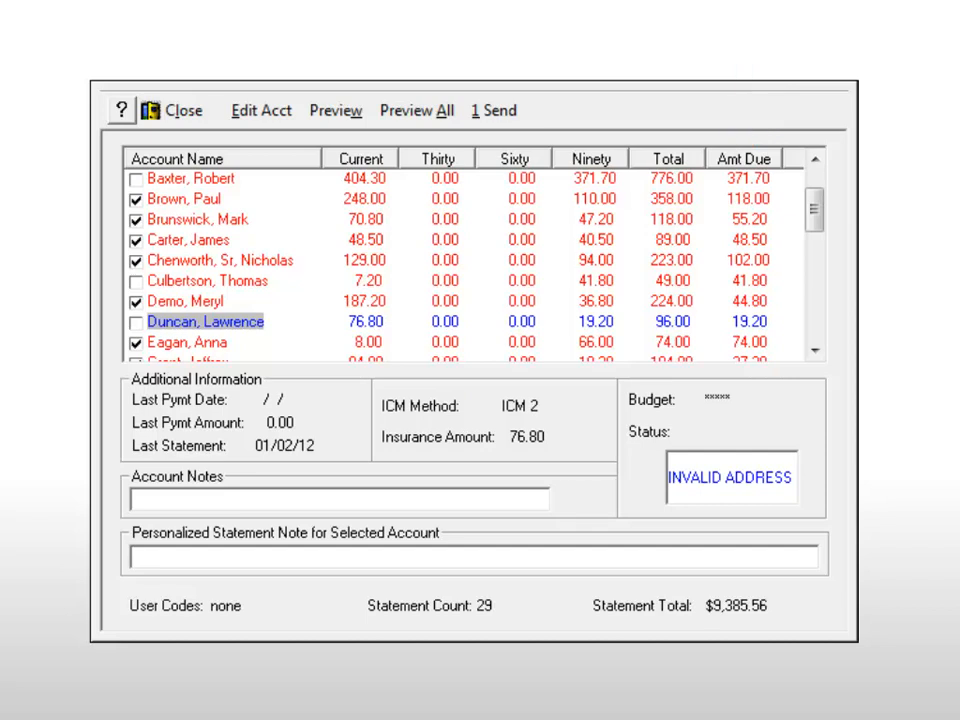
mouse_move(261, 110)
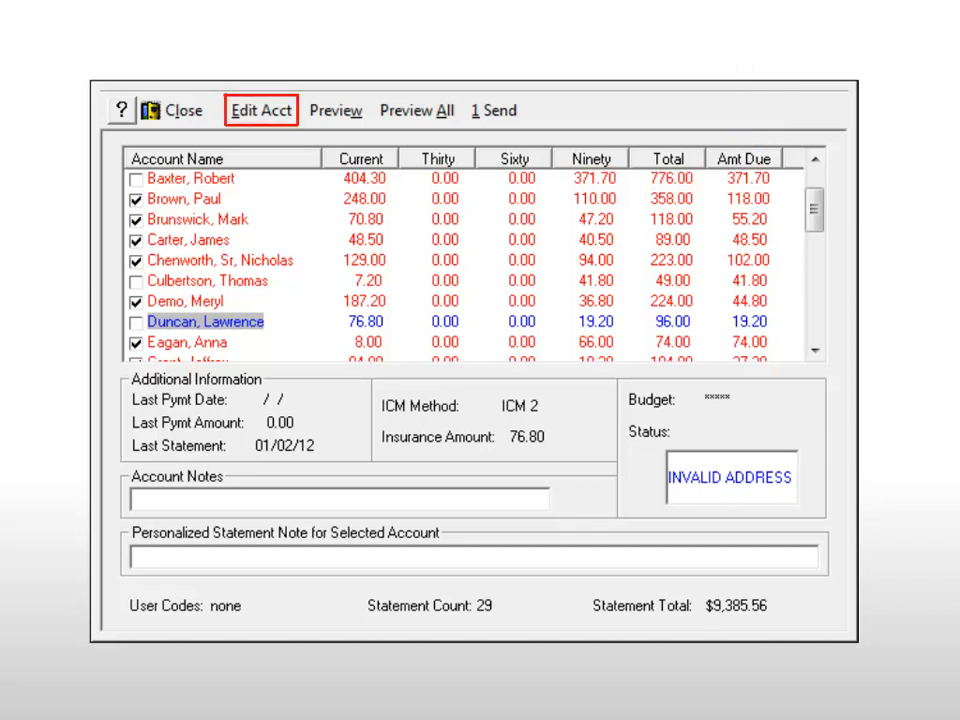
mouse_move(261, 110)
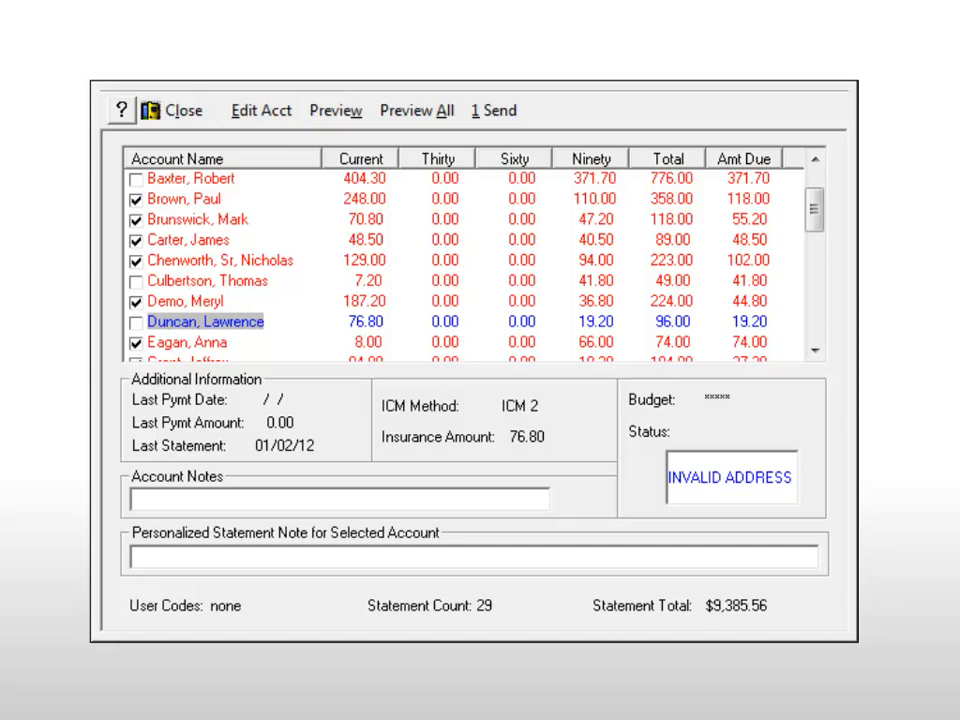
Step: Open the account flagged with an invalid address for editing
click(136, 281)
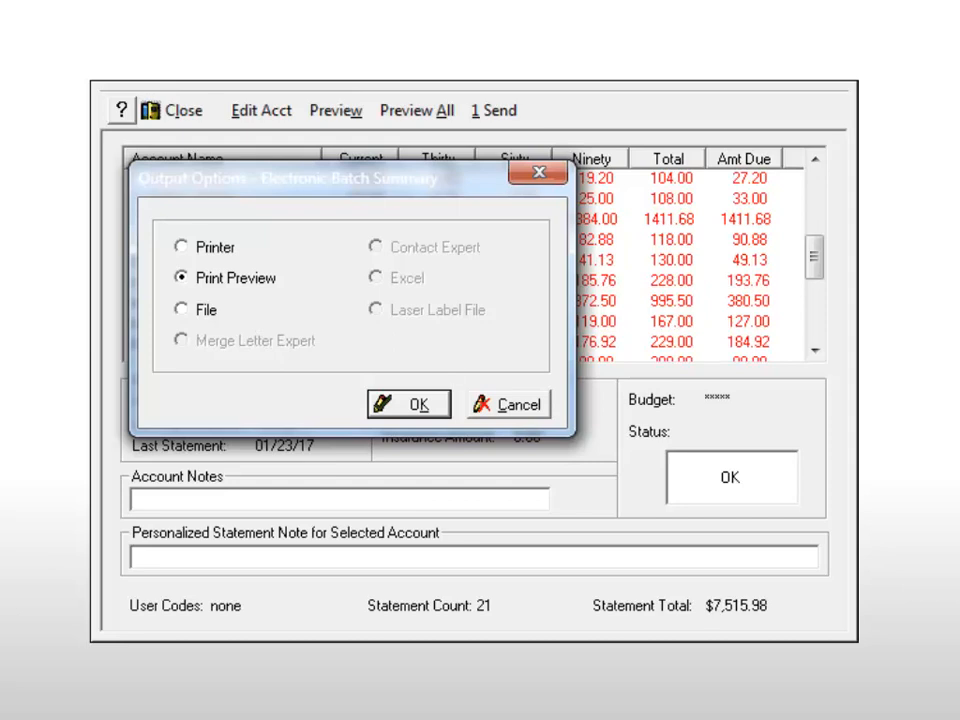
Step: Confirm the batch summary print preview and transmit the statement file to the clearinghouse
click(408, 404)
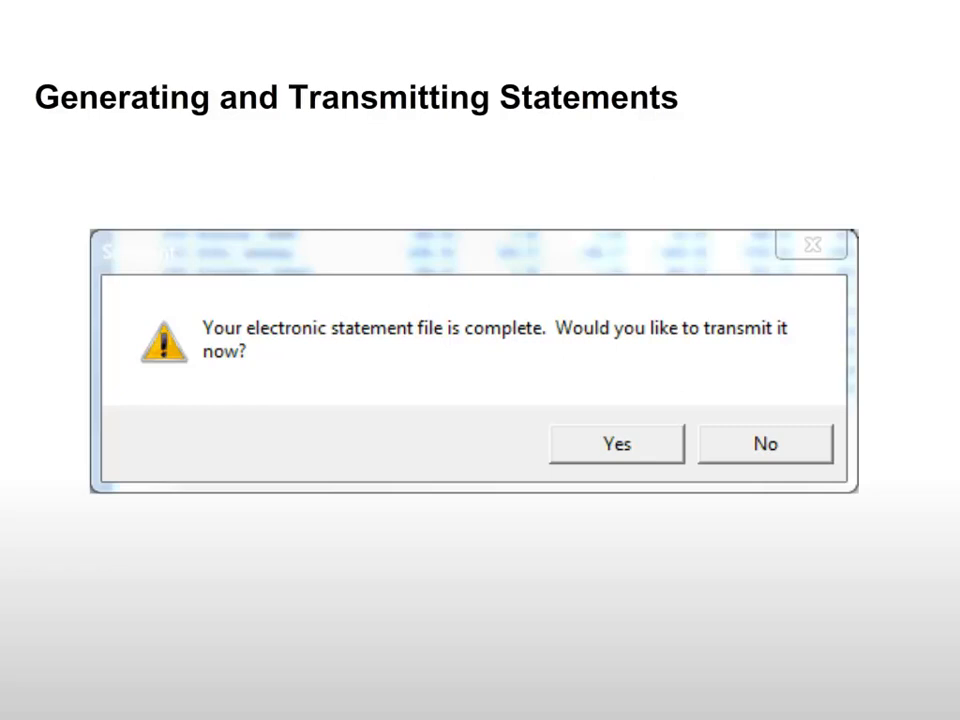
click(616, 443)
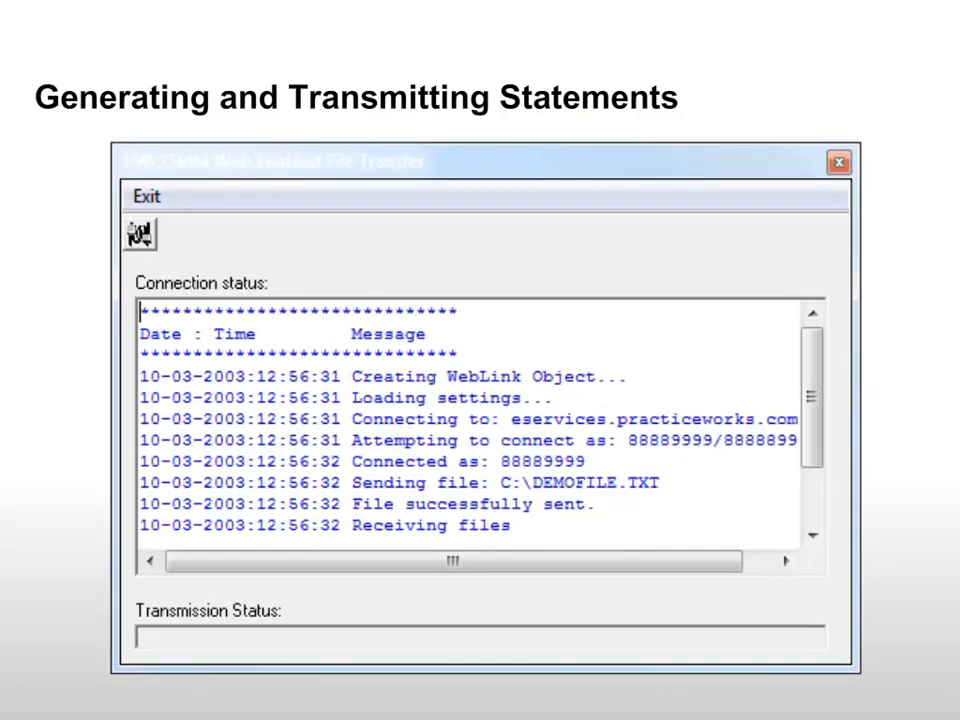